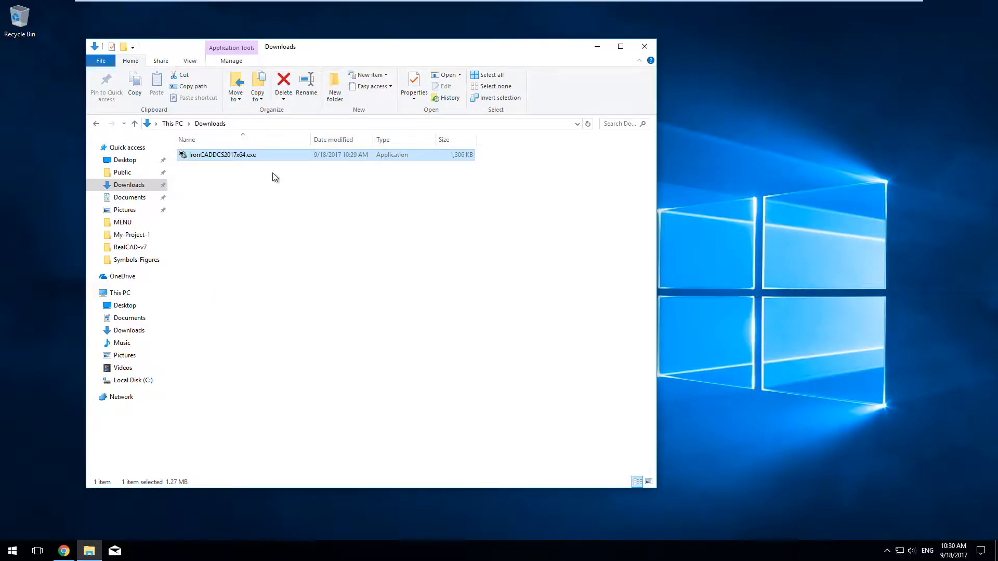
# - Launch IronCADDCS2017x64.exe from Downloads, choose Install on this computer, and accept the Master Agreement
pyautogui.doubleClick(222, 155)
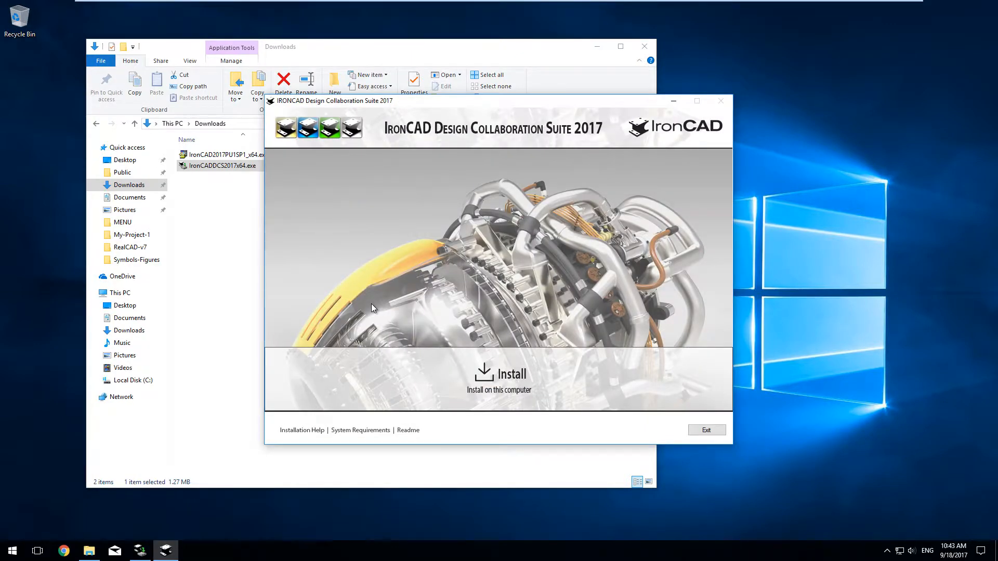
pyautogui.moveTo(507, 387)
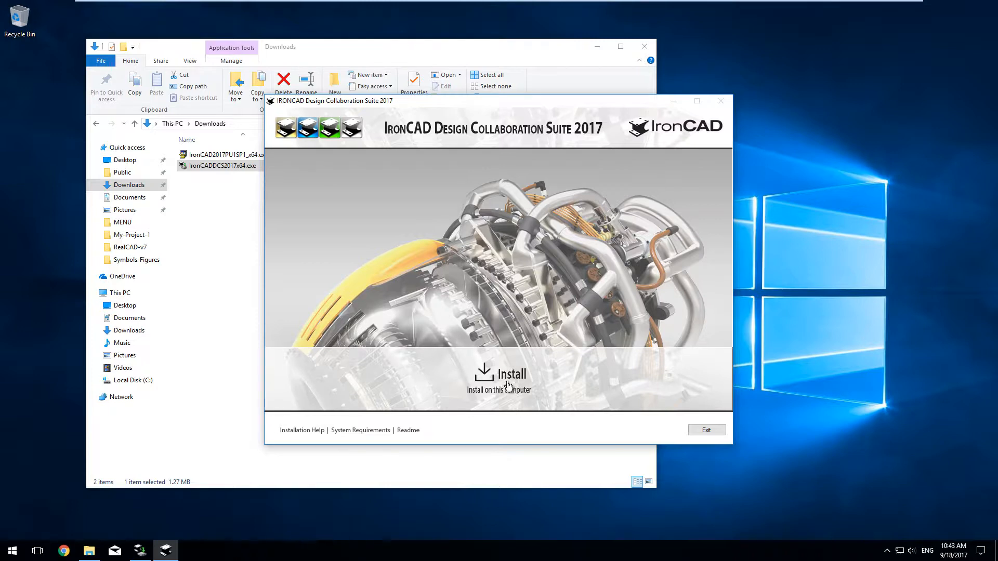
pyautogui.click(505, 381)
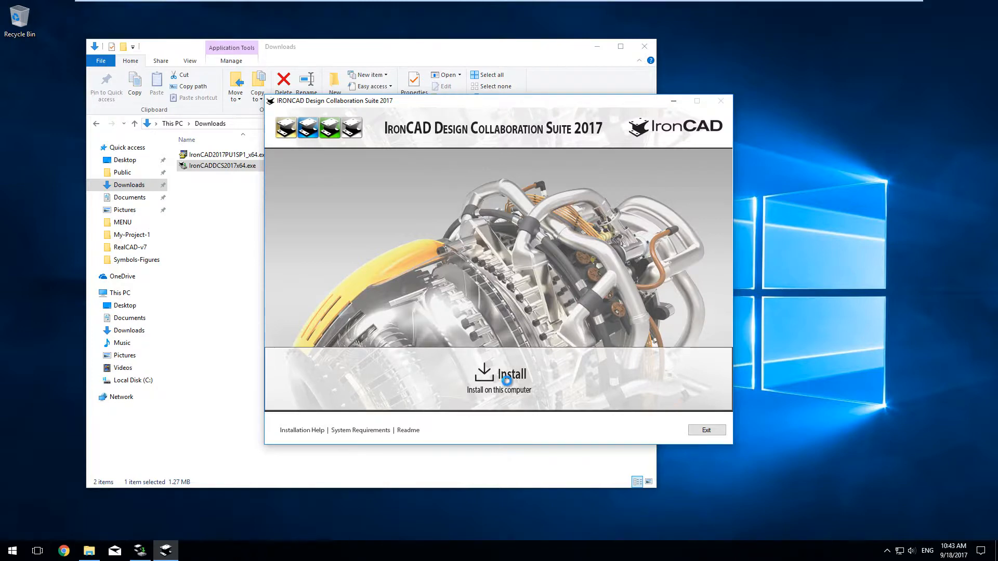
pyautogui.click(499, 375)
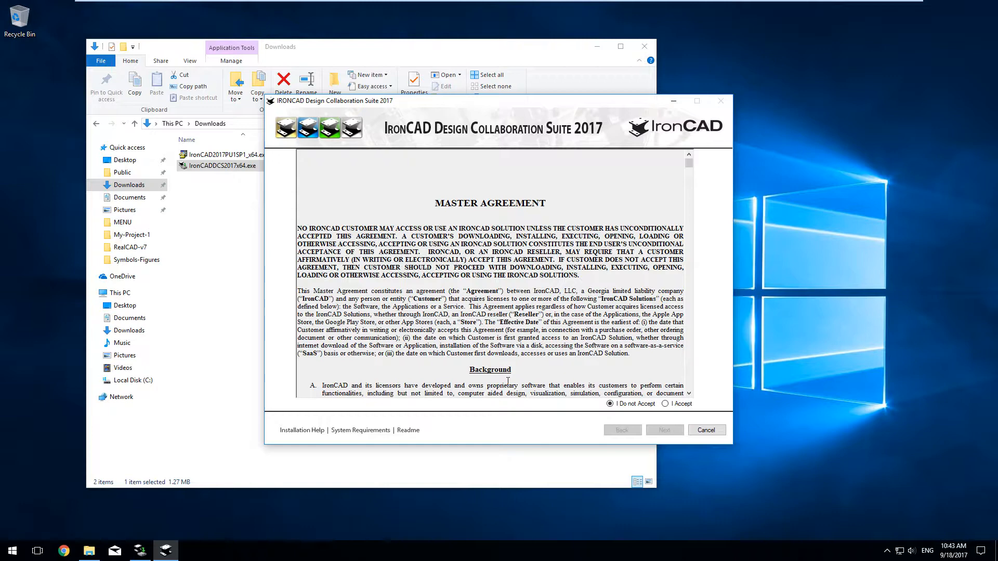
pyautogui.click(666, 403)
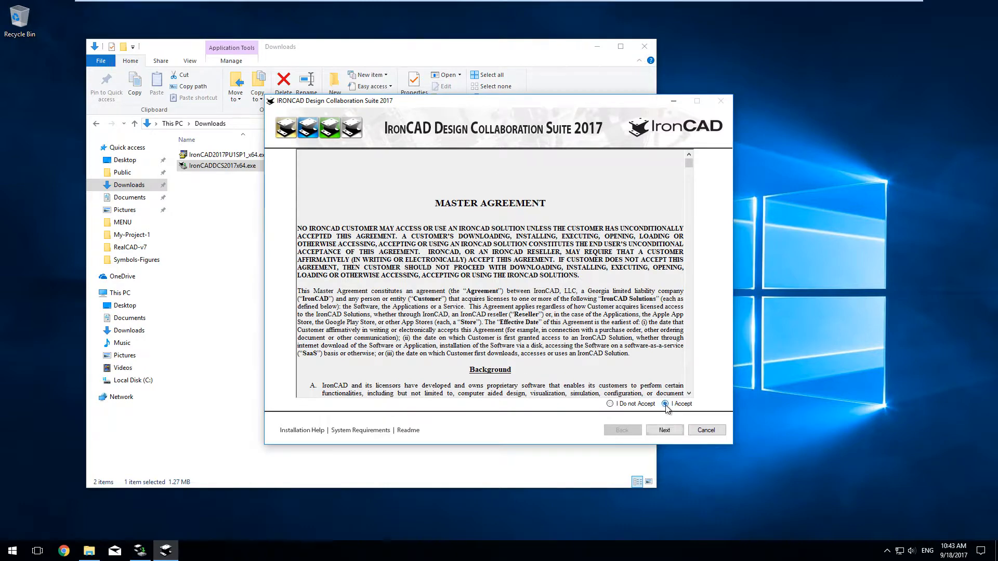
# - Tick the IronCAD Design Collaboration Suite component alongside the Draft Component Library and Translator Bundle
pyautogui.click(664, 430)
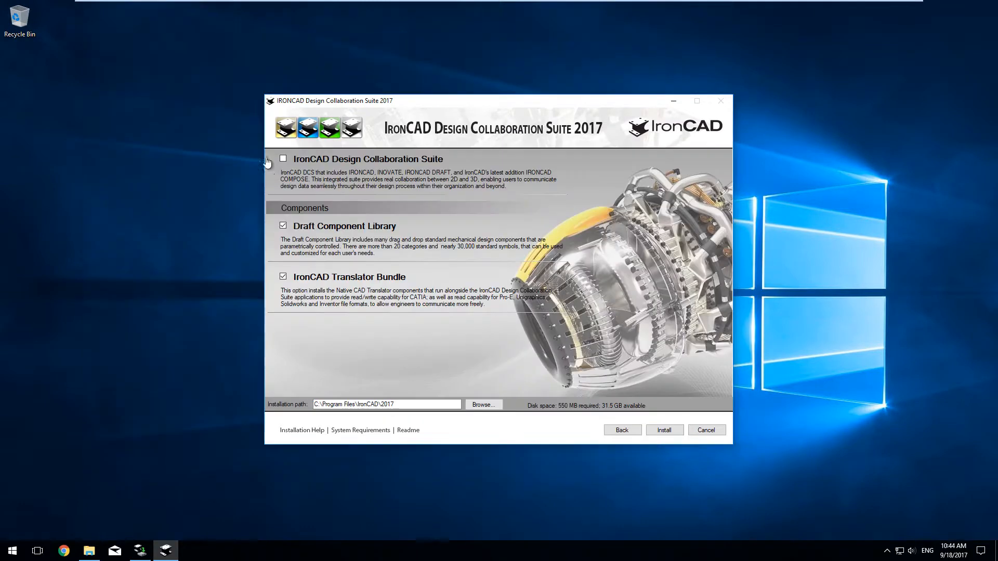
pyautogui.click(283, 158)
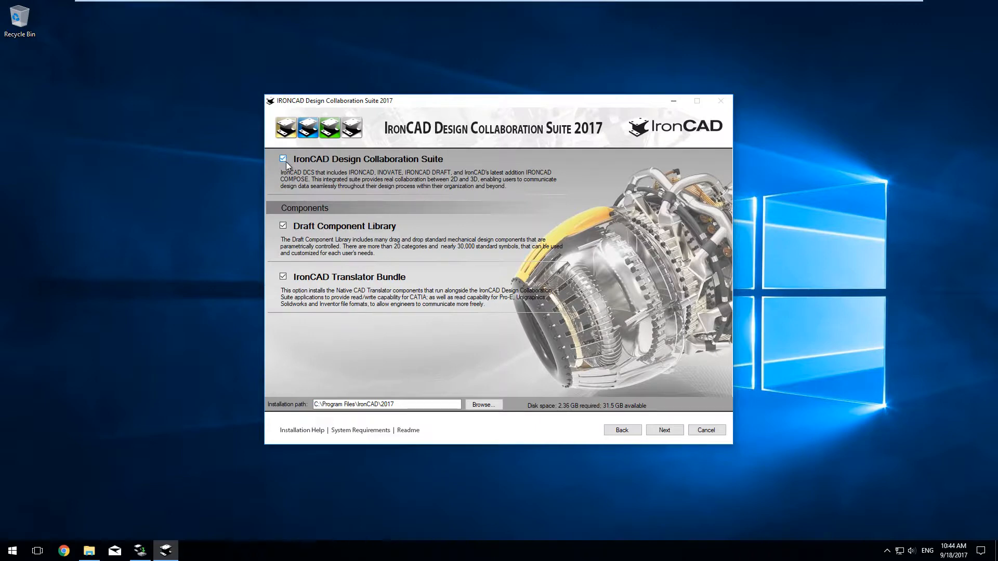
pyautogui.moveTo(325, 232)
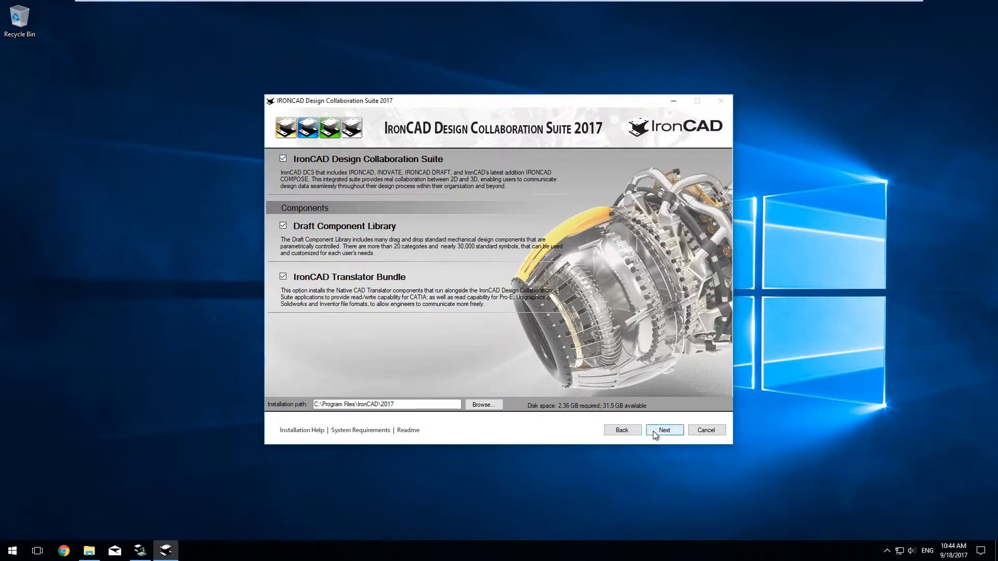
# - Choose CAXA Draft ISO, Metric scene template, 3D PMI ISO and ISO drawing template, add INOVATE, and start installing
pyautogui.click(664, 429)
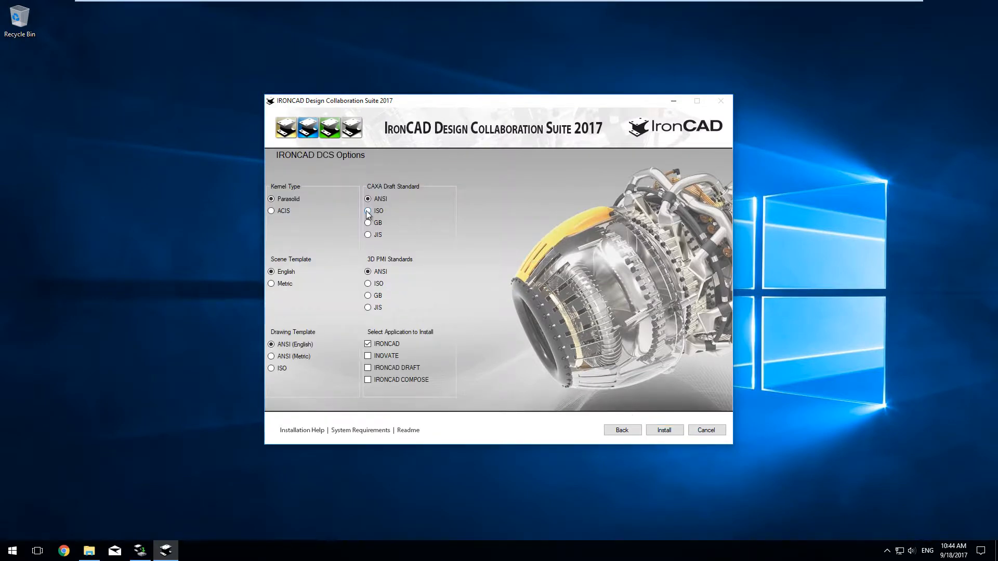
pyautogui.click(271, 283)
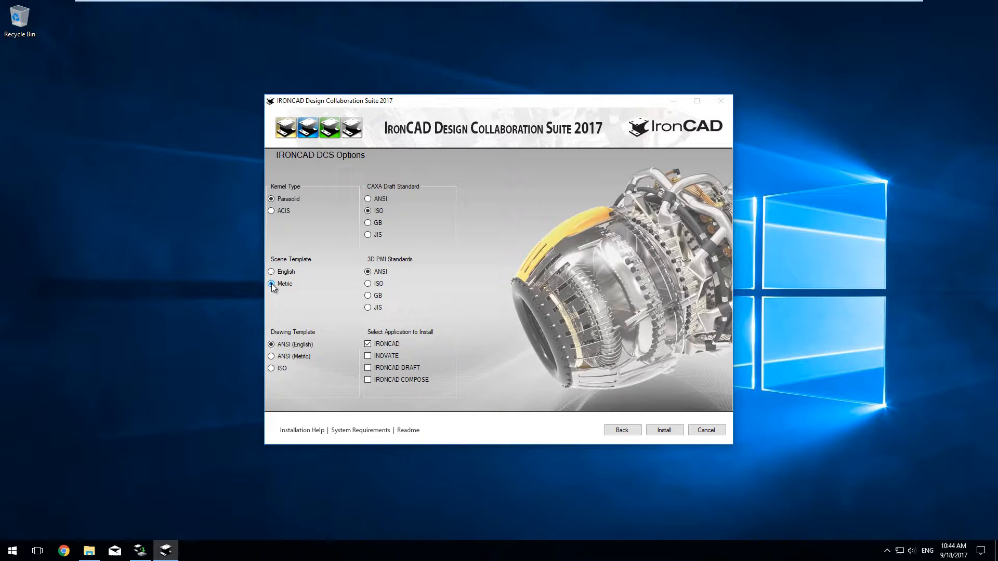
pyautogui.click(368, 283)
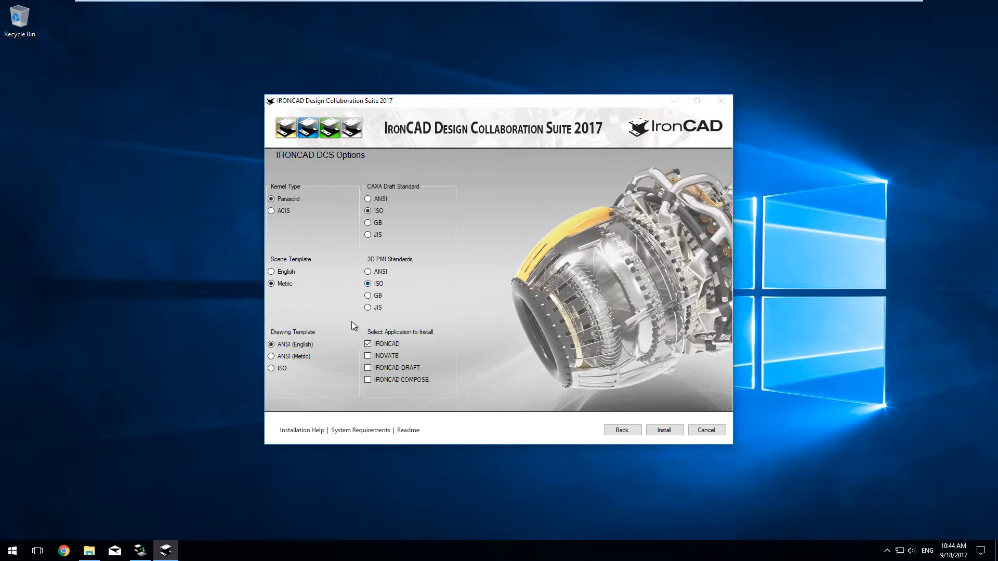
pyautogui.click(271, 368)
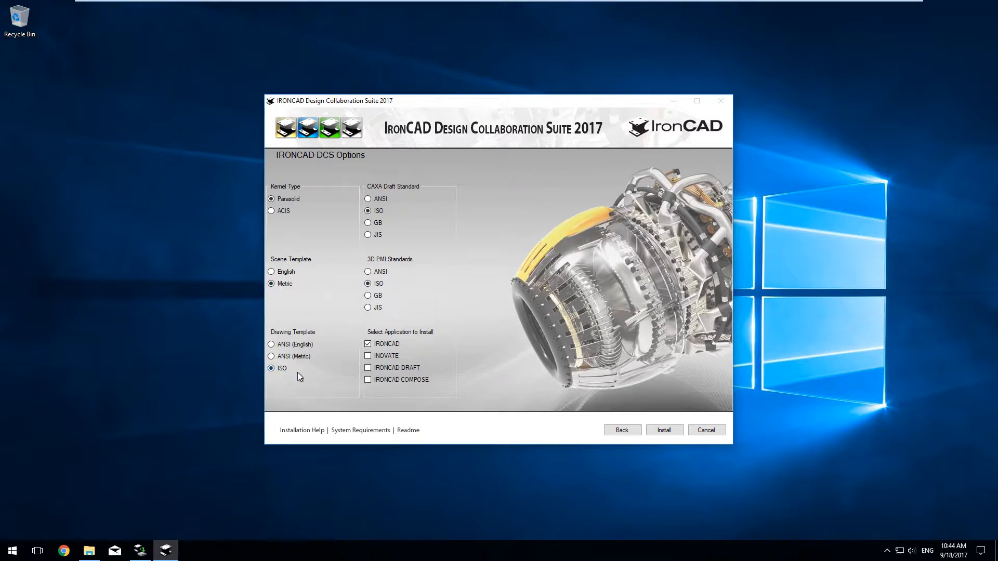
pyautogui.click(367, 356)
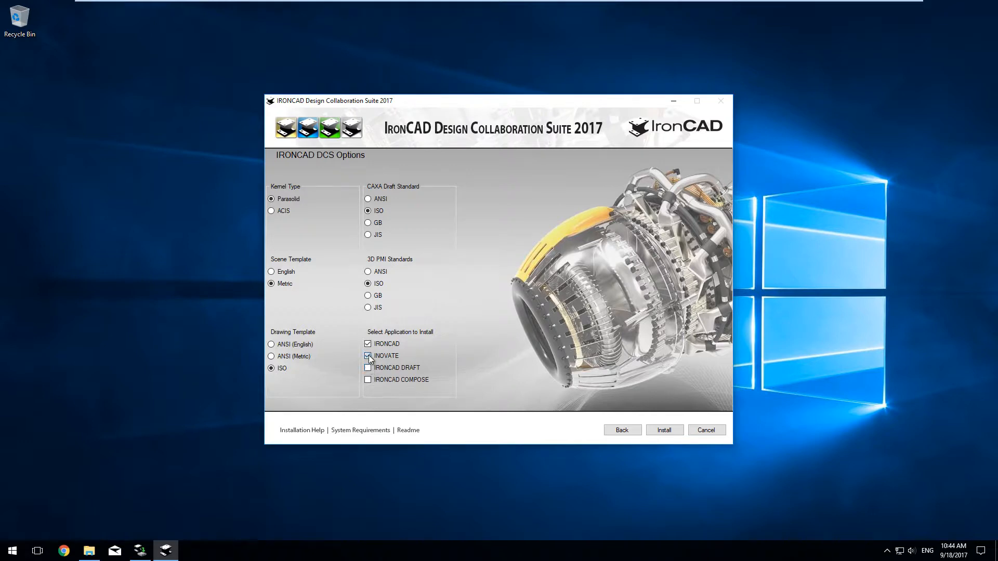
pyautogui.click(664, 430)
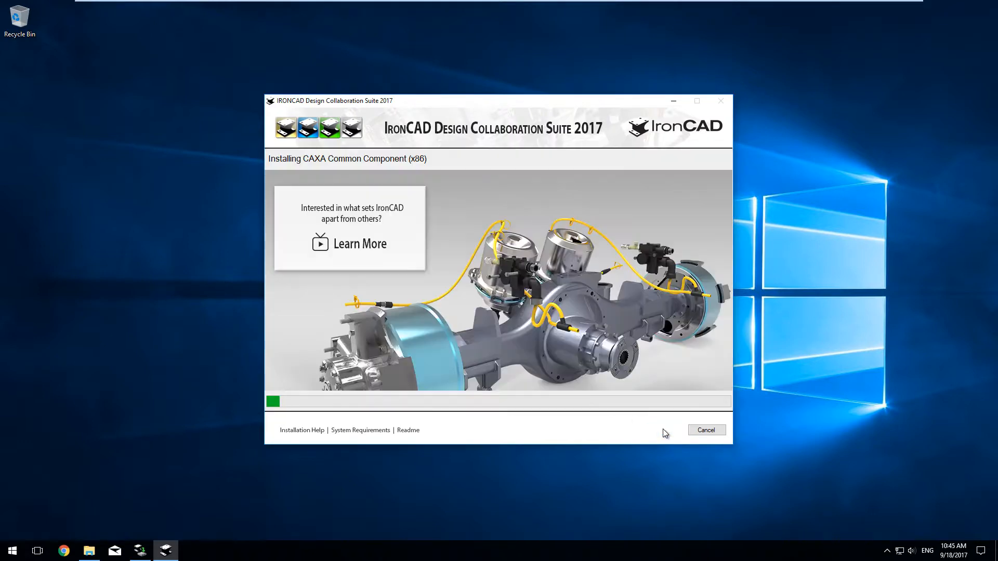